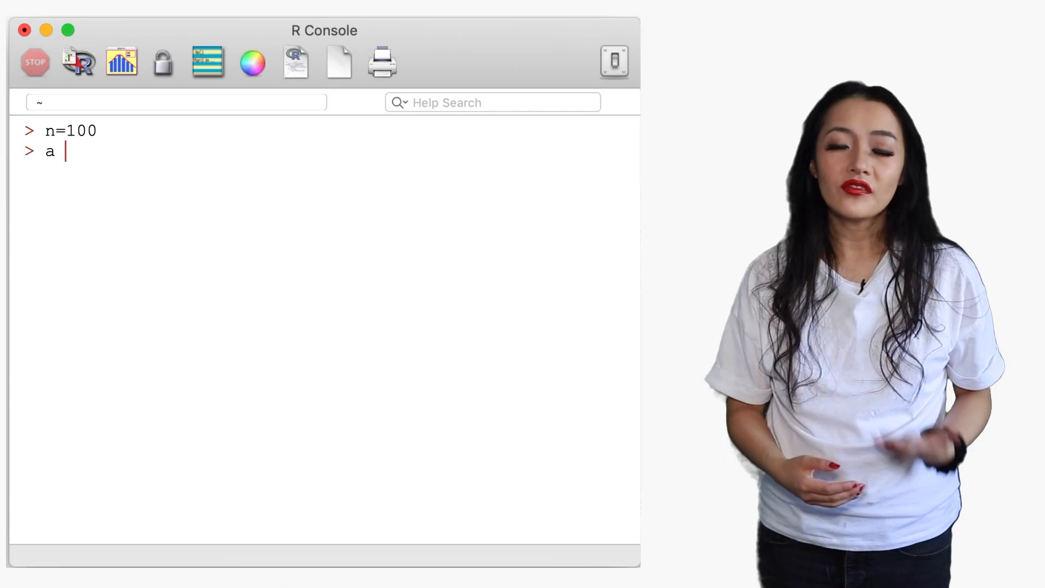
# Assign a = 0.4 and b = 1.3 in the console after n = 100.
pyautogui.write('= 0.4; b=1.3')
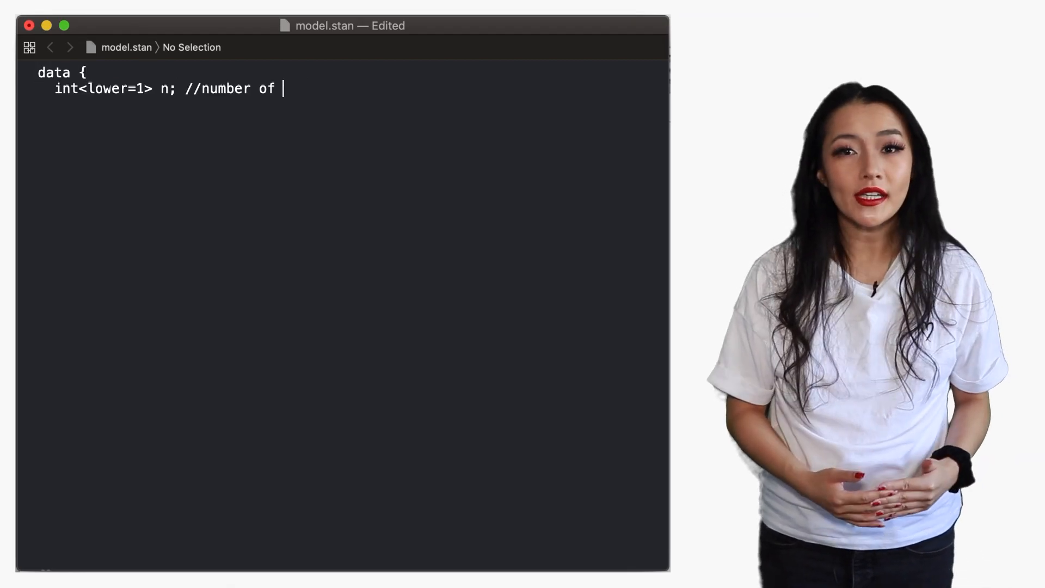
# Write model.stan's data block with X covariates, the beta slope parameter, and a normal(0,10) prior.
pyautogui.write('samples')
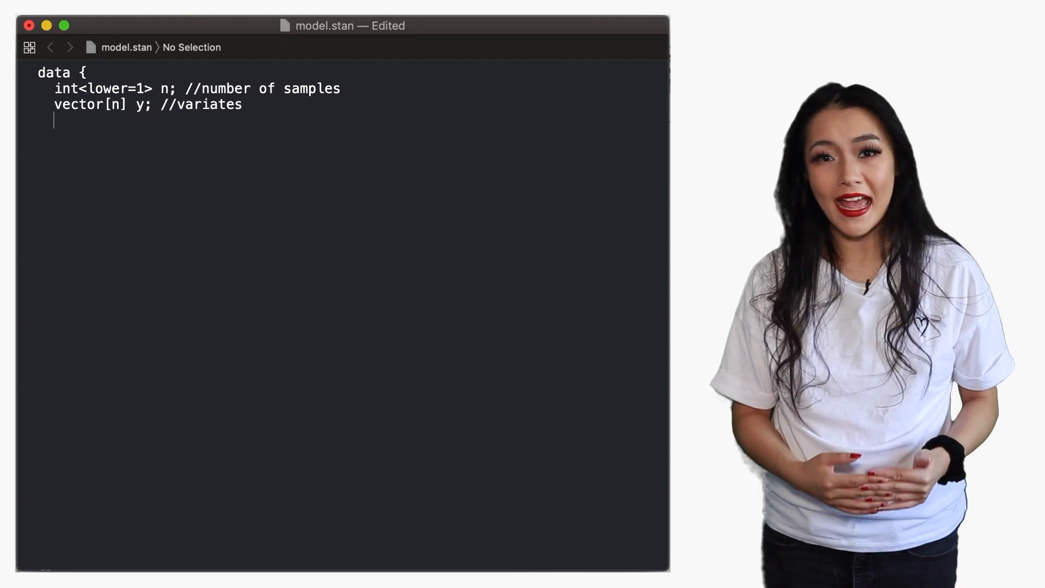
pyautogui.write('vector[n] X; //covariates')
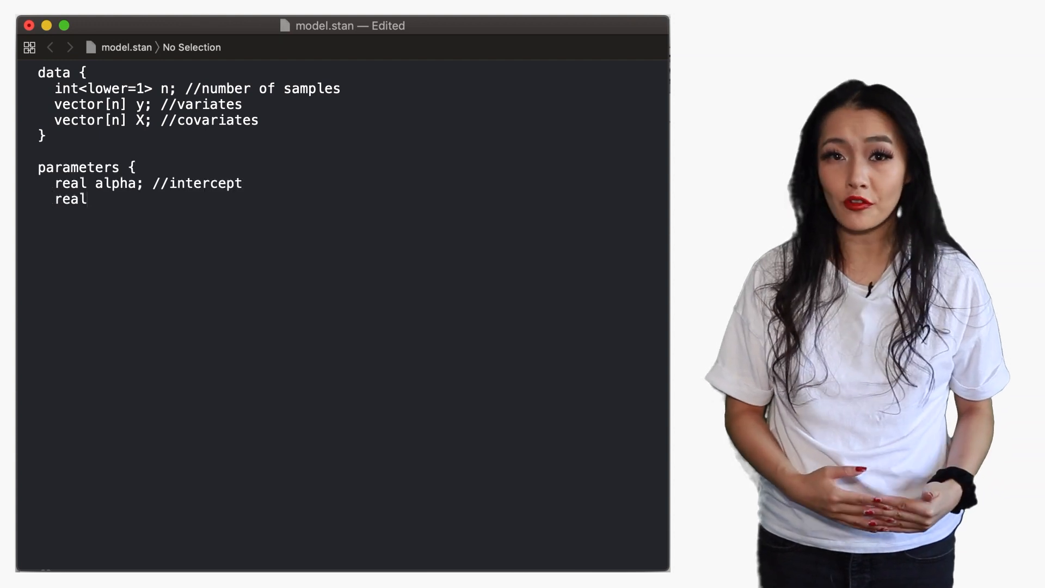
pyautogui.write('beta; //slope')
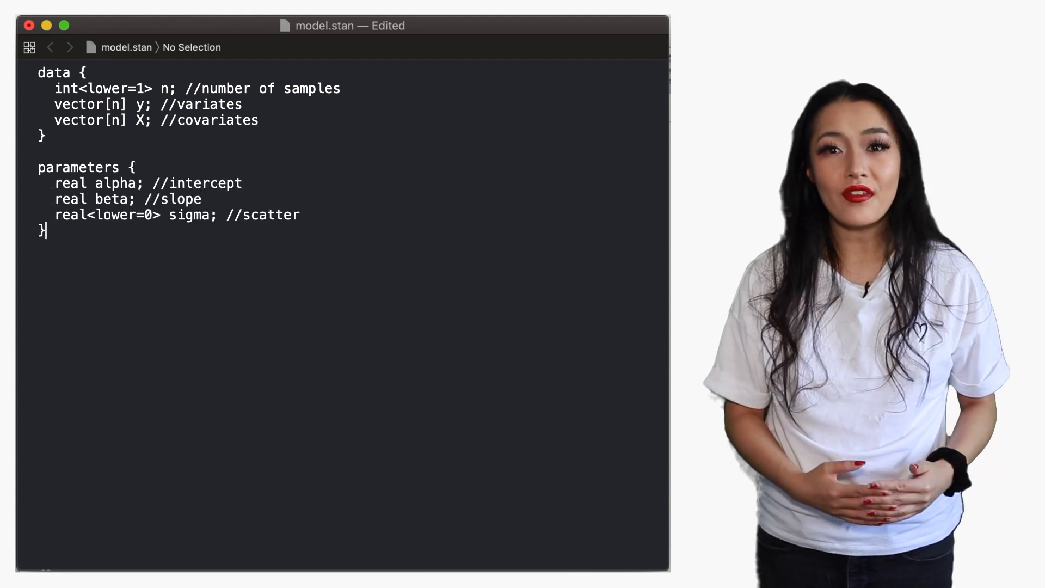
pyautogui.write('model {')
pyautogui.write('alpha ~ normal(0,10);')
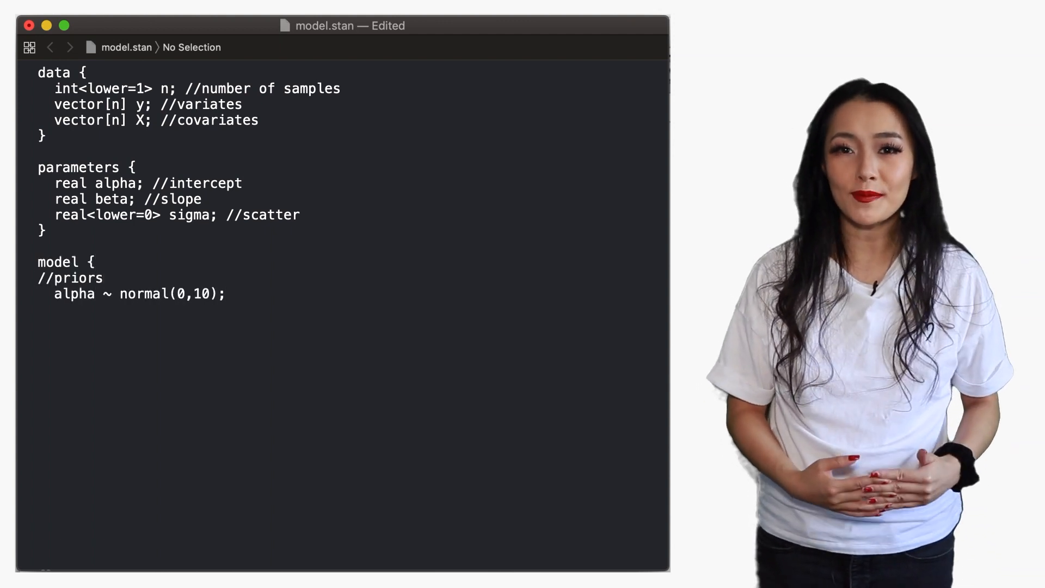
pyautogui.write('beta ~ normal(0,10);')
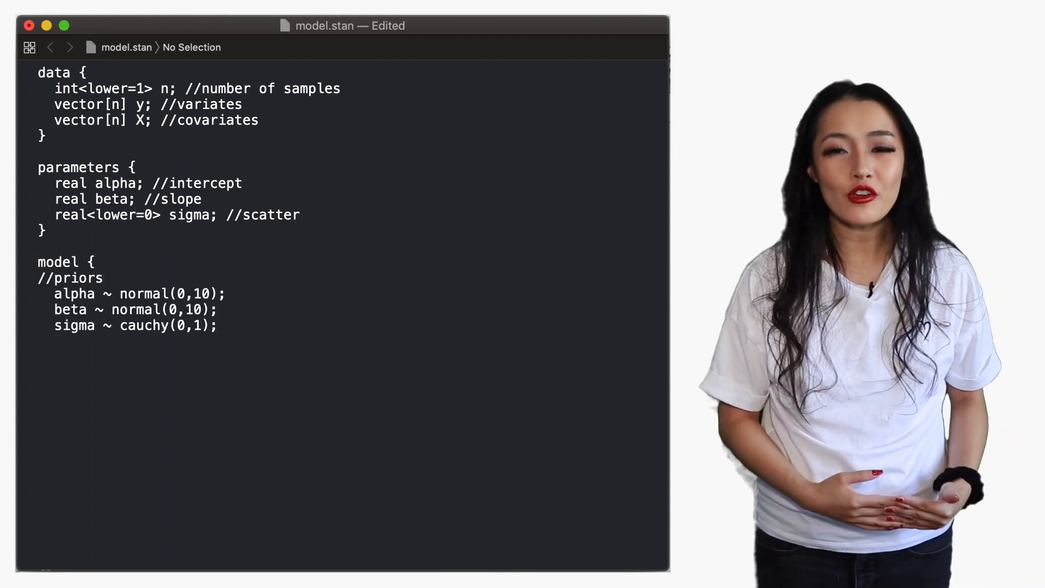
pyautogui.write('//likelihood')
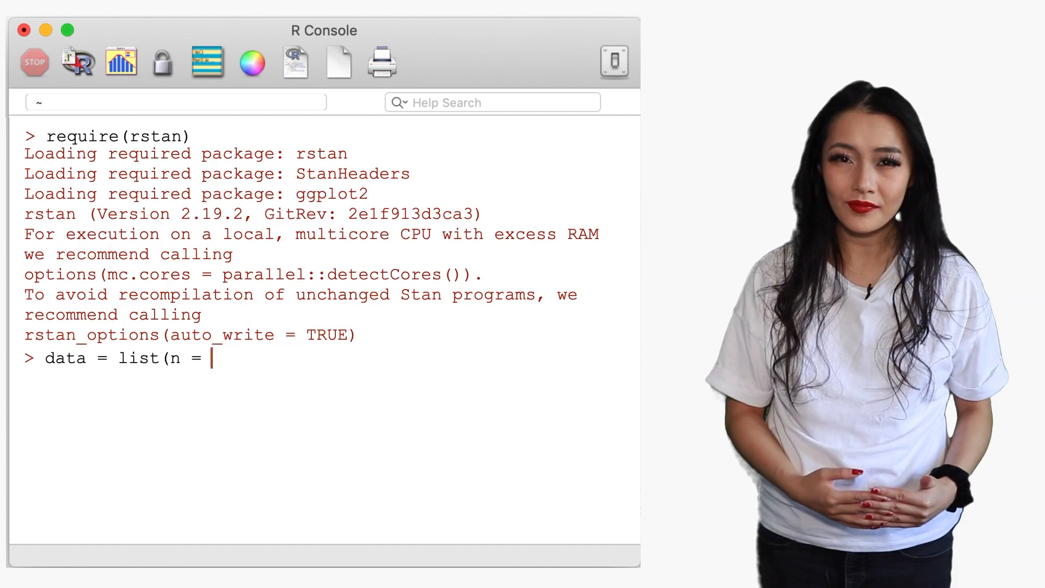
# Build the data list with n = length(y), y = y, X = x and run the Stan fit.
pyautogui.write('length(y), y = y, X = x)')
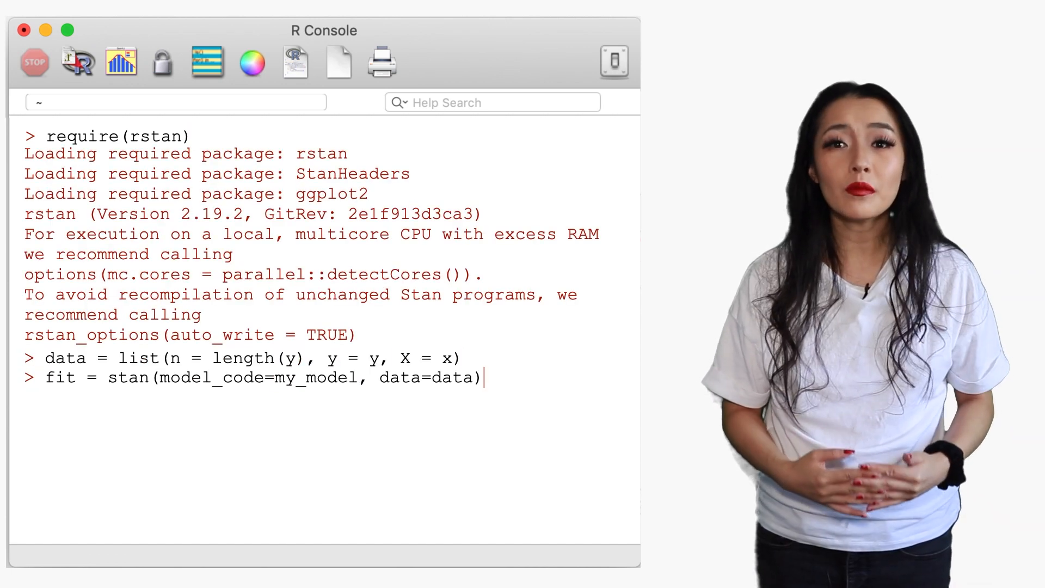
pyautogui.press('Return')
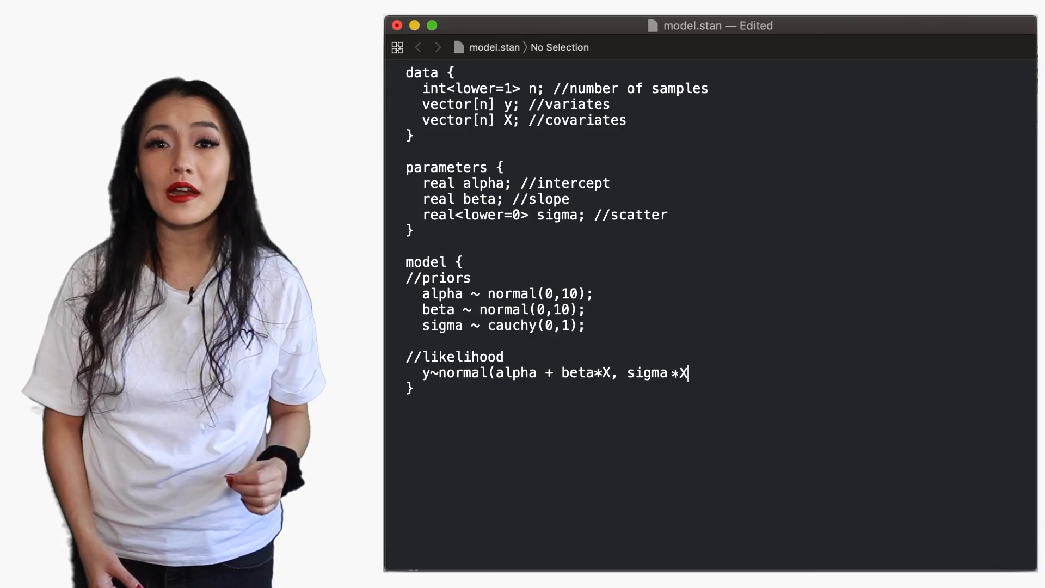
# Close the likelihood line y ~ normal(alpha + beta*X, sigma*X); in model.stan.
pyautogui.write(');')
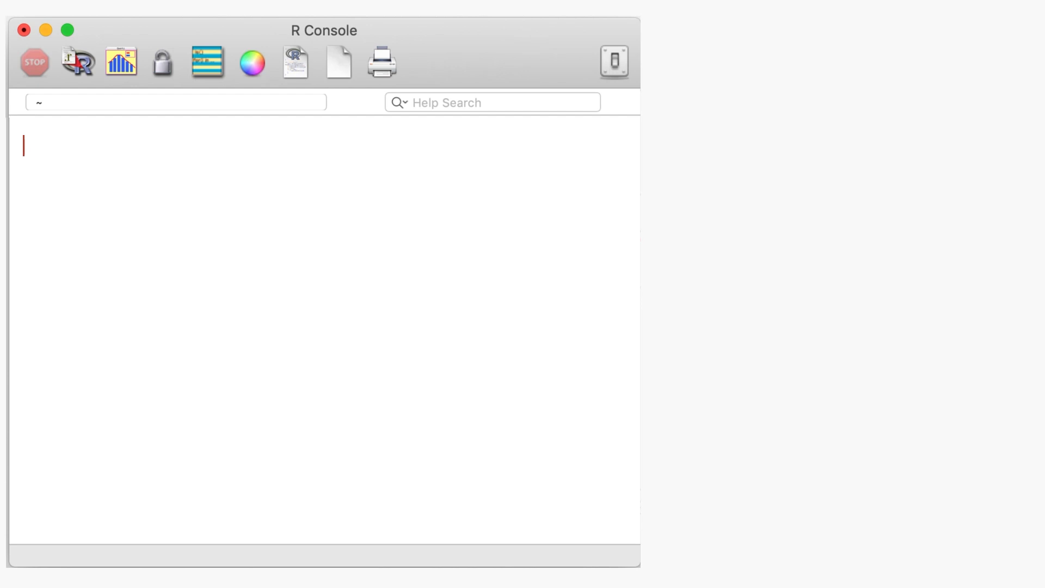
# Load the stock data, compute pc_dif as percentage change, and plot the percentage change.
pyautogui.write('stock = d')
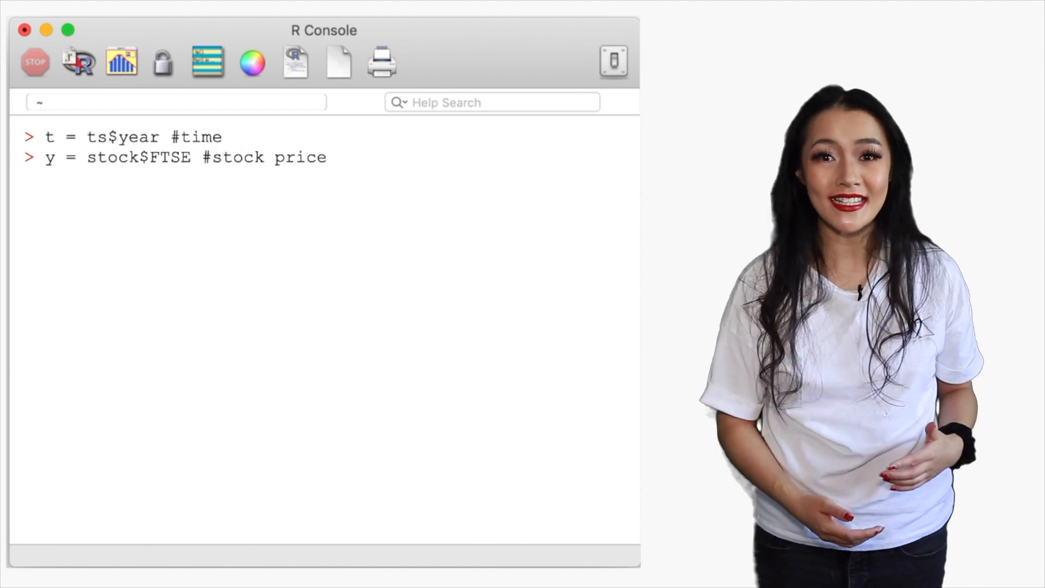
pyautogui.write('pc_dif = diff(y)/y[-length(y)]*100 #calculate percentage change')
pyautogui.write("plot(t[-1], pc_dif, ty='l', xlab='year', ylab='perc")
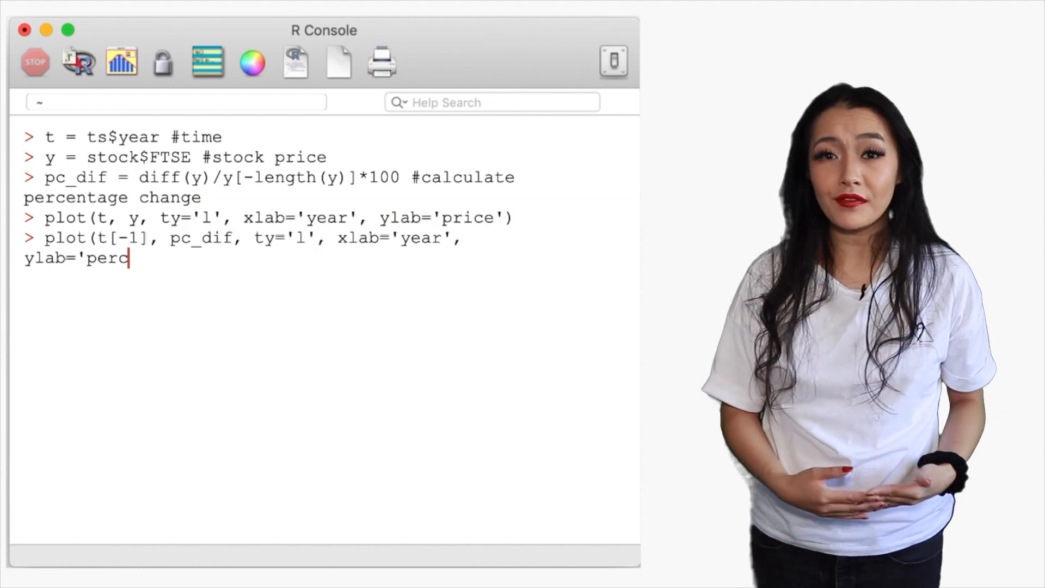
pyautogui.write("entage change')")
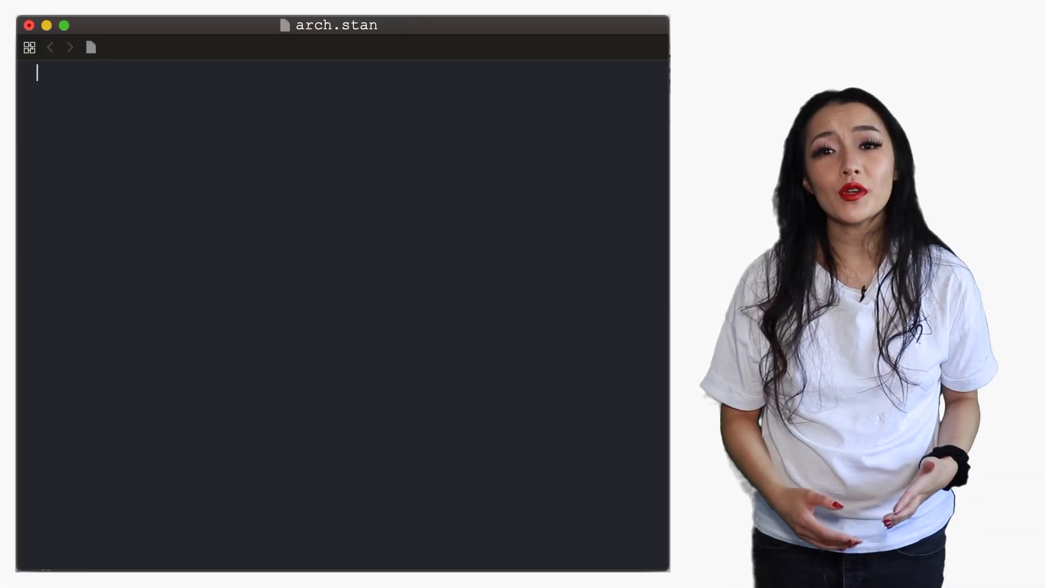
# Write arch.stan's data block with integer T and parameters including alpha0 noise intercept and slope.
pyautogui.write('data {')
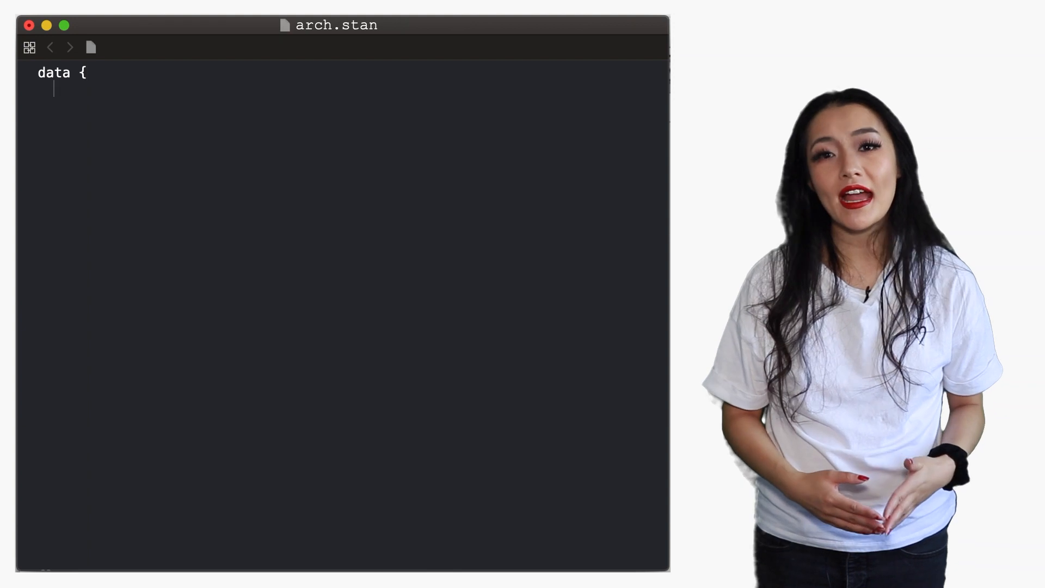
pyautogui.write('int<lower=0> T;')
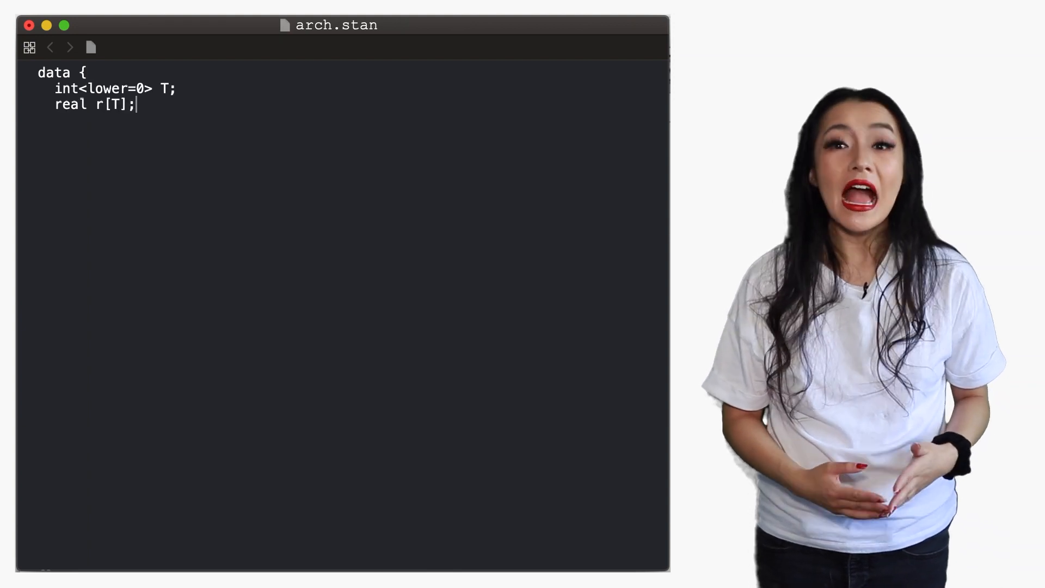
pyautogui.write('}')
pyautogui.write('real mu; //average return')
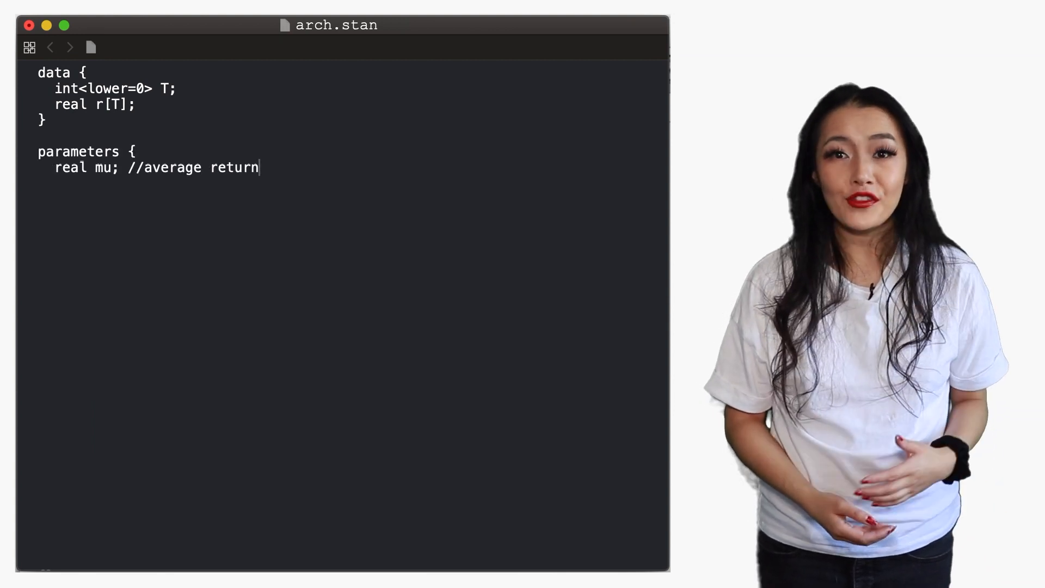
pyautogui.write('real<lower = 0> alpha0; // noise intercept')
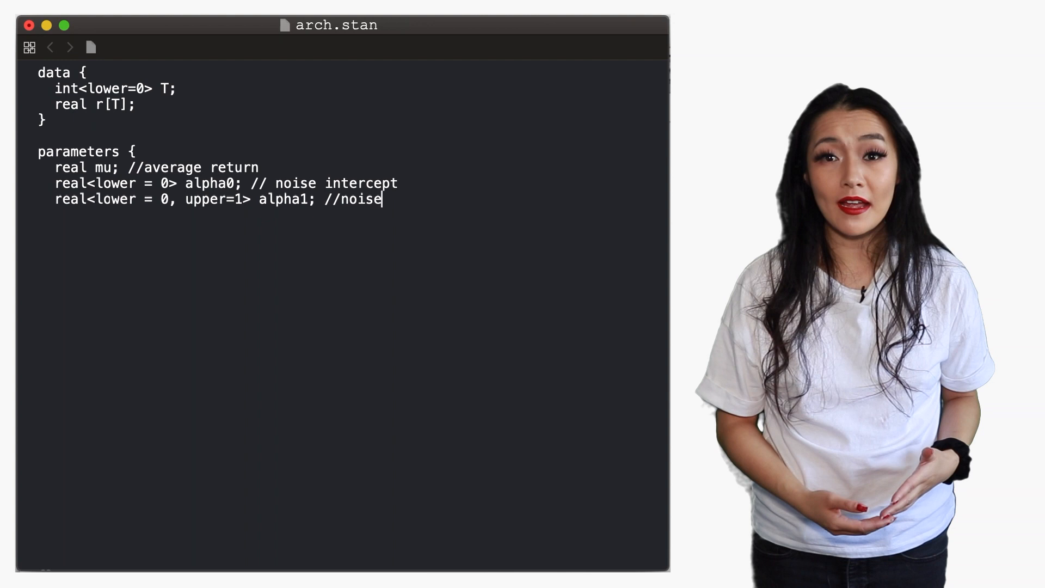
pyautogui.write('slope')
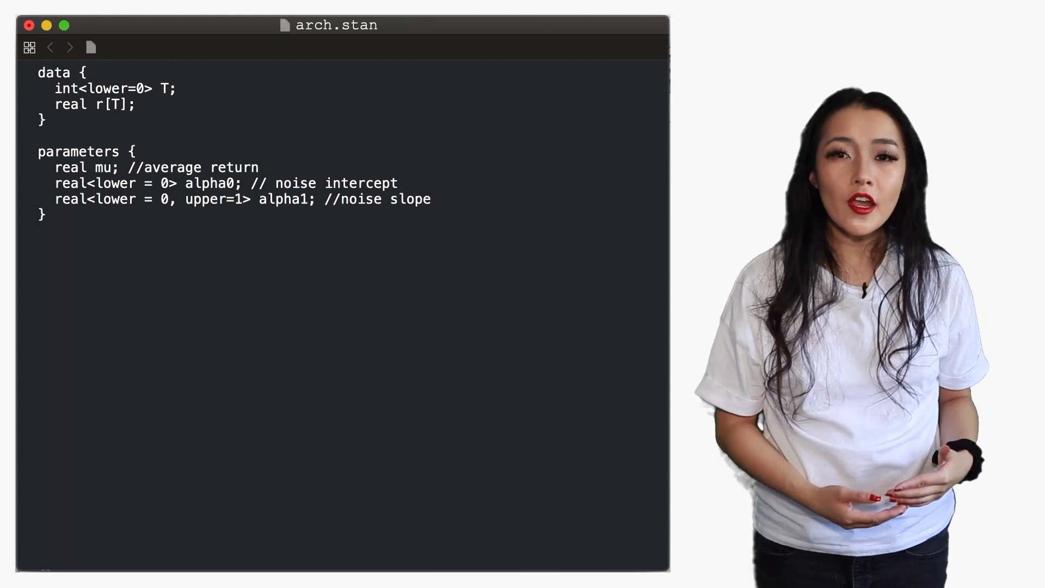
# Add the model block with alpha0 ~ normal(0,10) prior and the likelihood section.
pyautogui.click(38, 247)
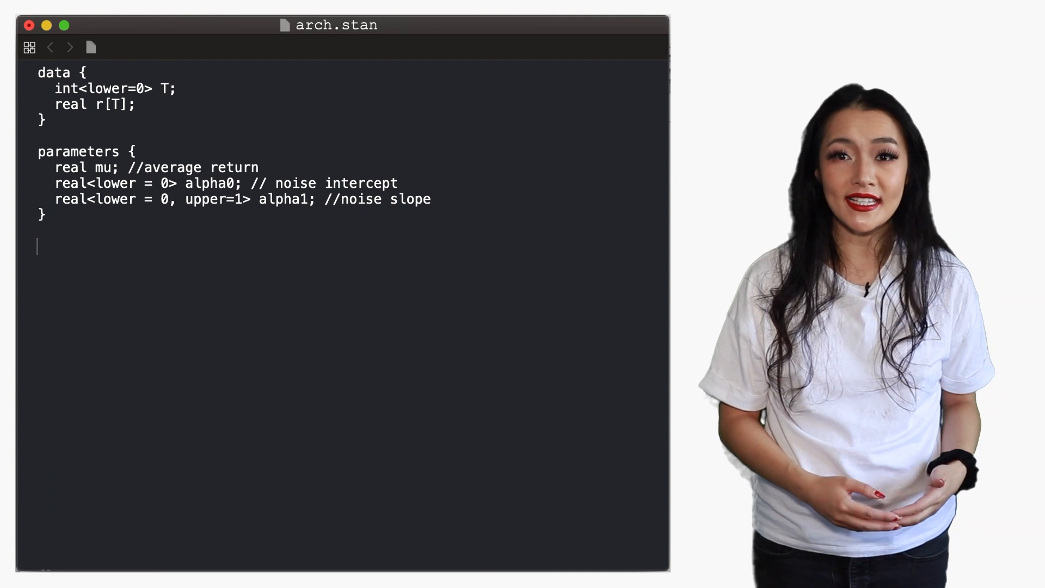
pyautogui.write('model')
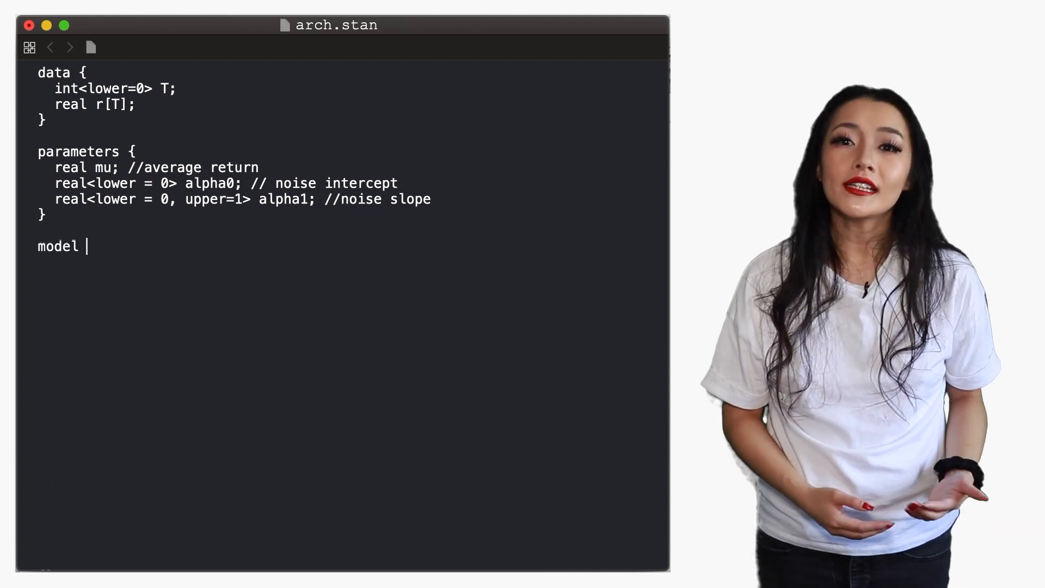
pyautogui.write('{')
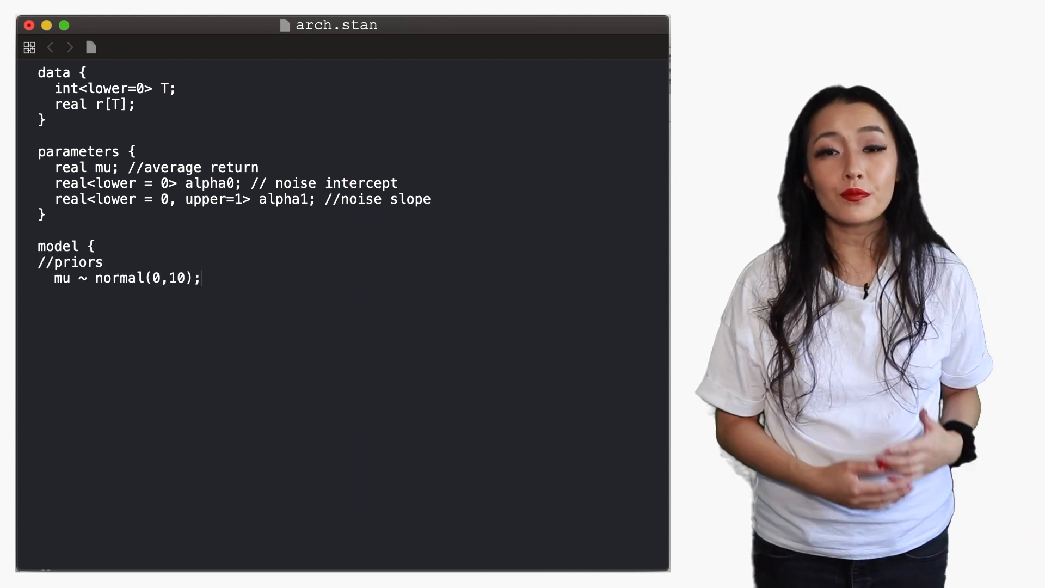
pyautogui.write('alpha0 ~ normal(0,10);')
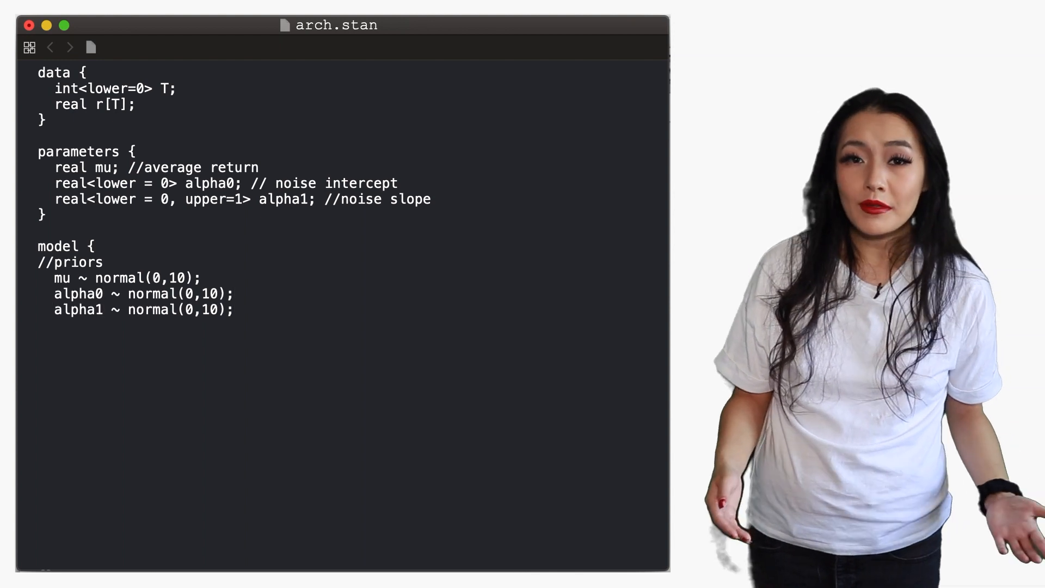
pyautogui.write('//likelihood')
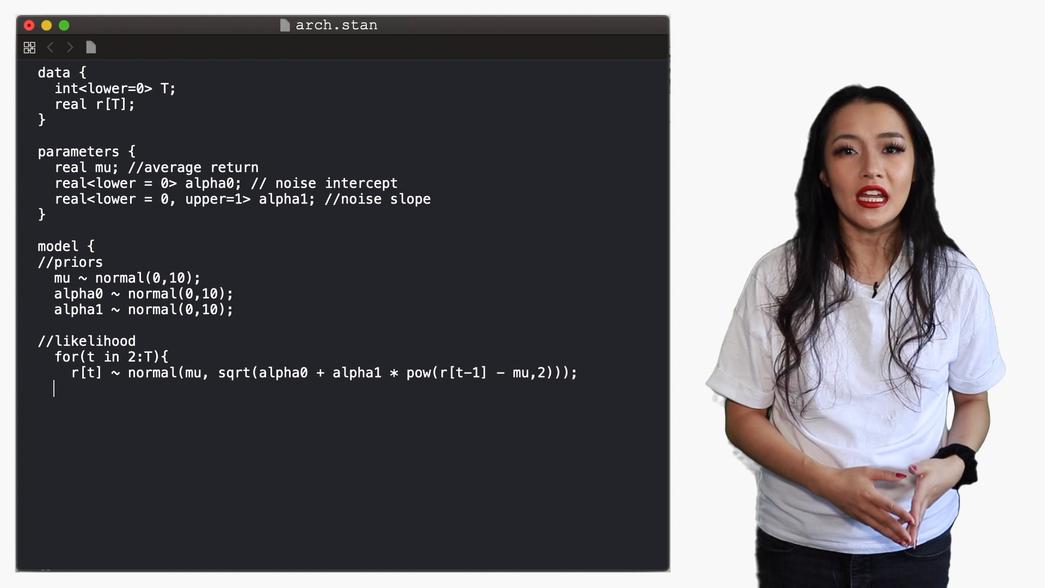
pyautogui.write('}')
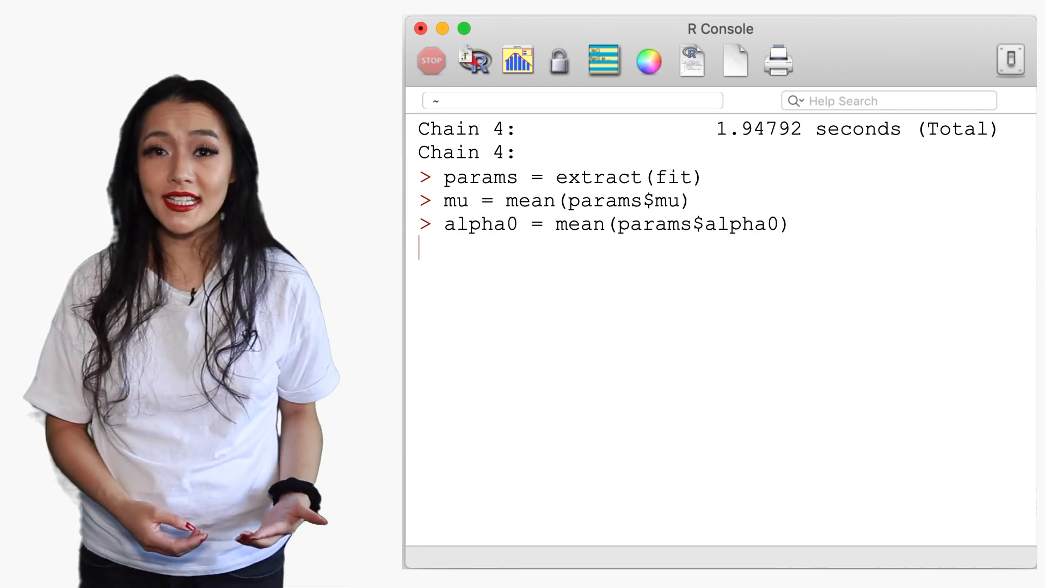
# Take the alpha1 posterior mean and overlay the ARCH prediction as a solid red line.
pyautogui.write('alpha1 = mean(params$alpha1)')
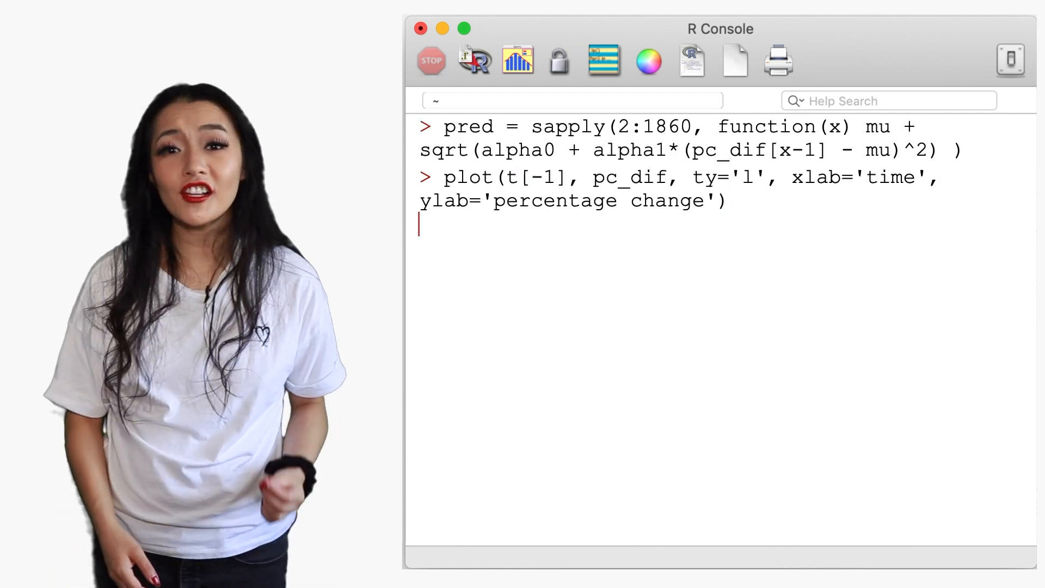
pyautogui.write("lines(t[-1], pred, lty='solid', col='red')")
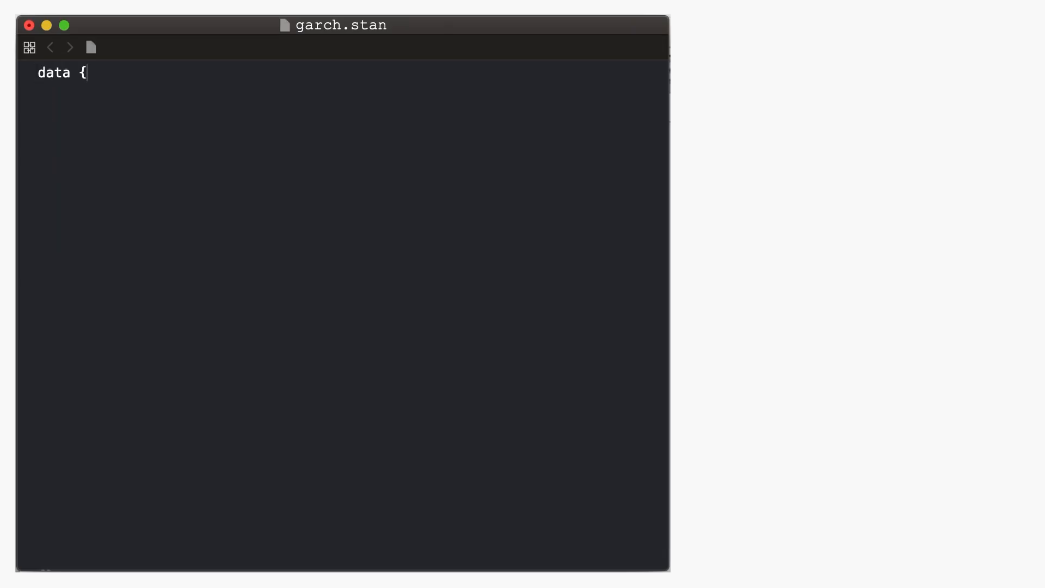
# Write garch.stan's data block declaring integer T and real r[T].
pyautogui.write('int<lower=0> T;')
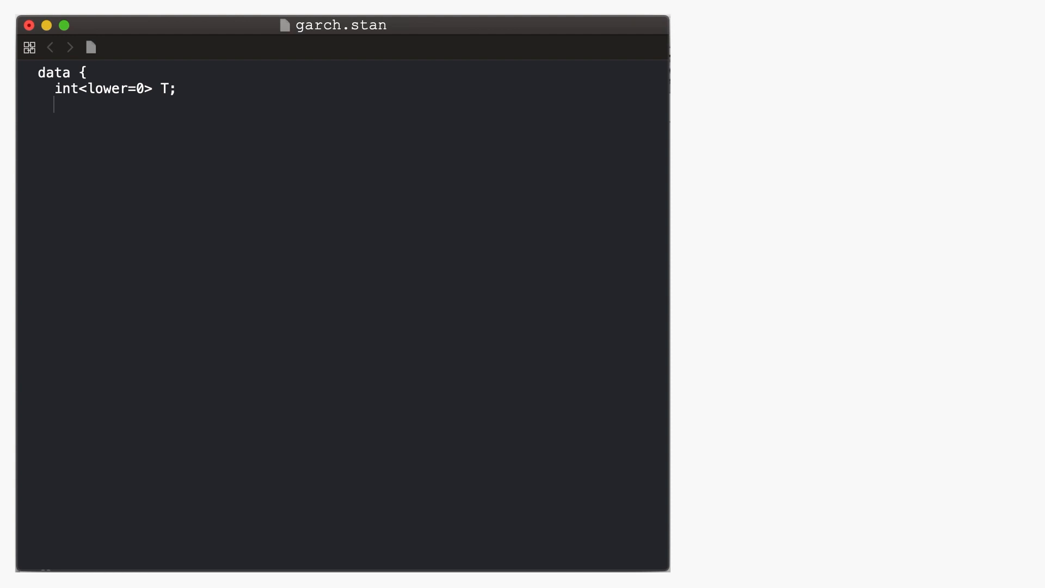
pyautogui.write('real r[T];')
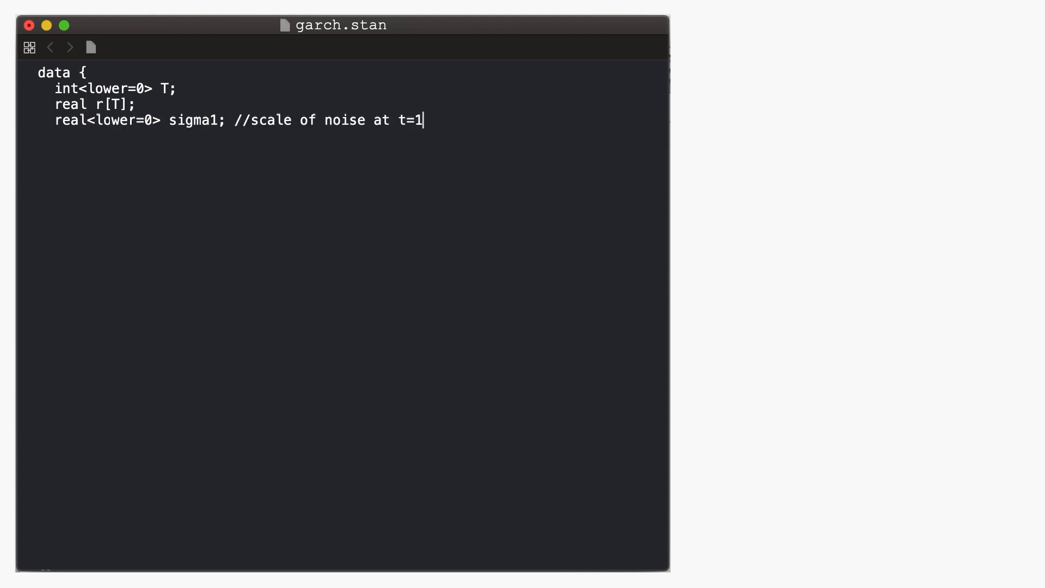
pyautogui.press('enter')
pyautogui.write('}')
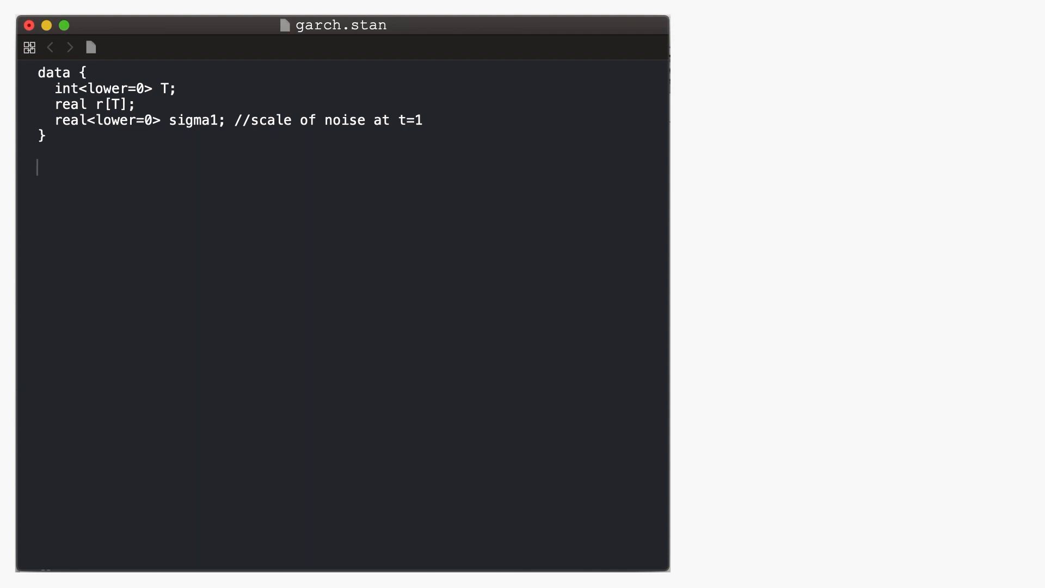
# Declare parameters mu, alpha0, alpha1 and beta1 bounded above by 1 - alpha1.
pyautogui.write('parameters {')
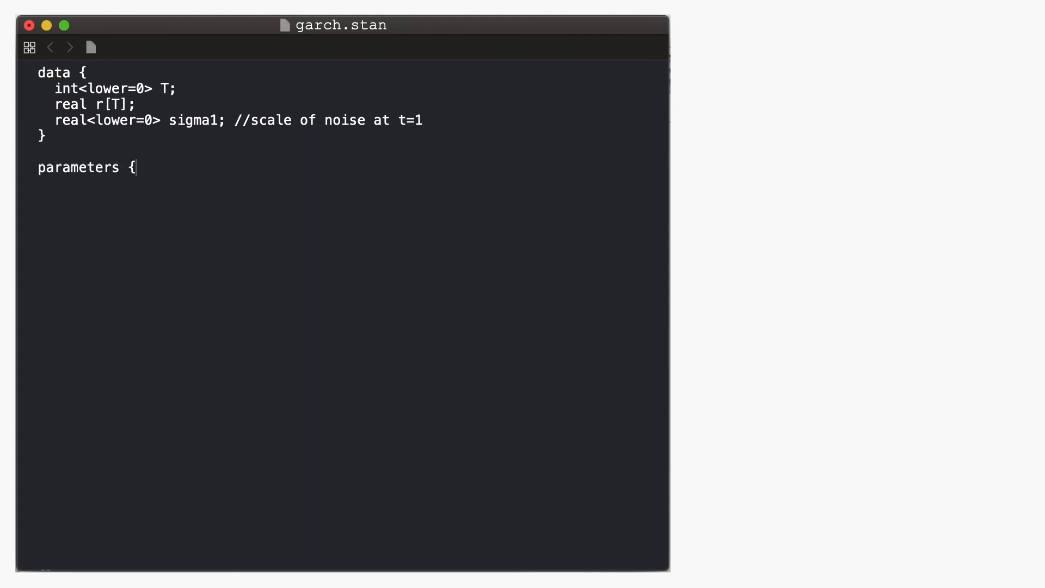
pyautogui.write('real mu; //average return')
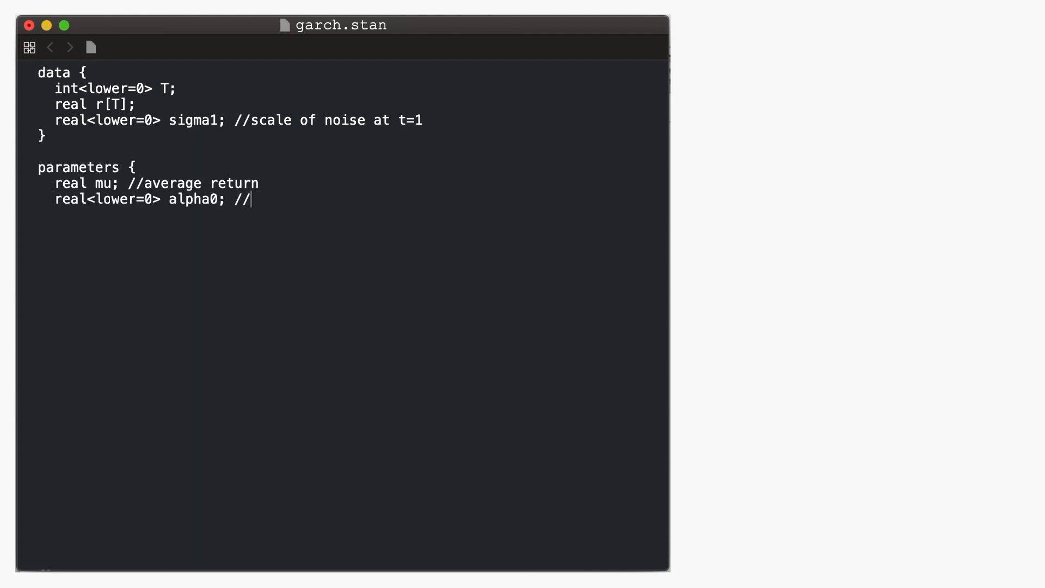
pyautogui.write('intercept')
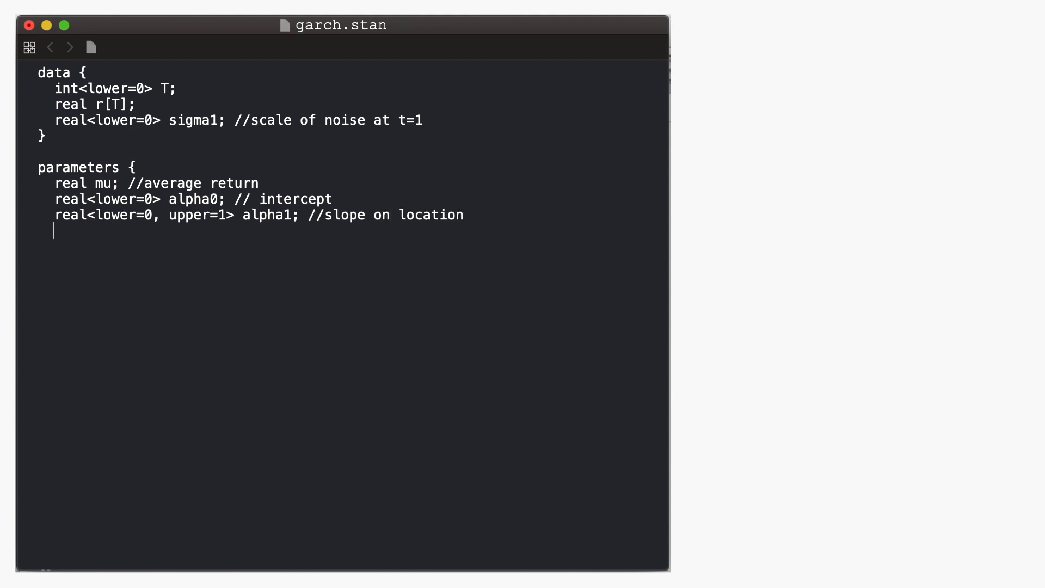
pyautogui.write('real<lower=0, upper=(1-alpha1)> beta1; //slope on volatility')
pyautogui.write('}')
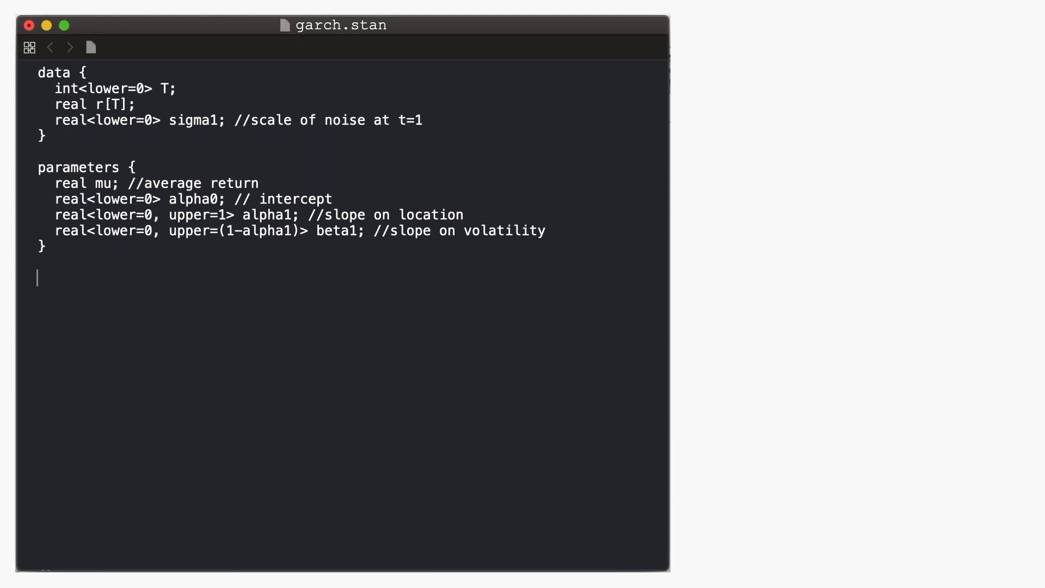
pyautogui.write('transformed parameters{')
pyautogui.write('sigma[')
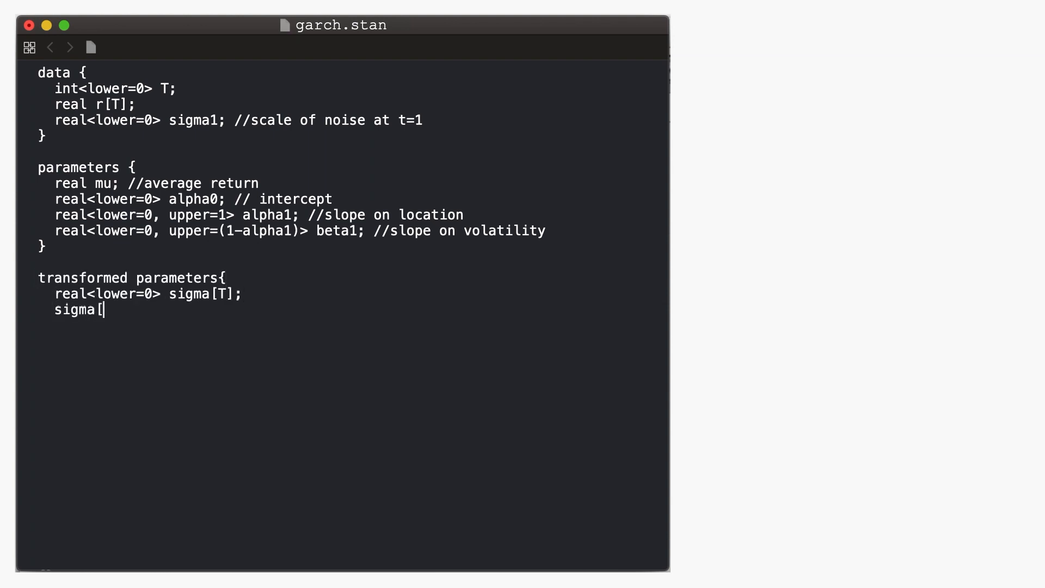
# Set sigma[1] = sigma1, close the transformed parameters block, and begin the model block.
pyautogui.write('1] = sigma1;')
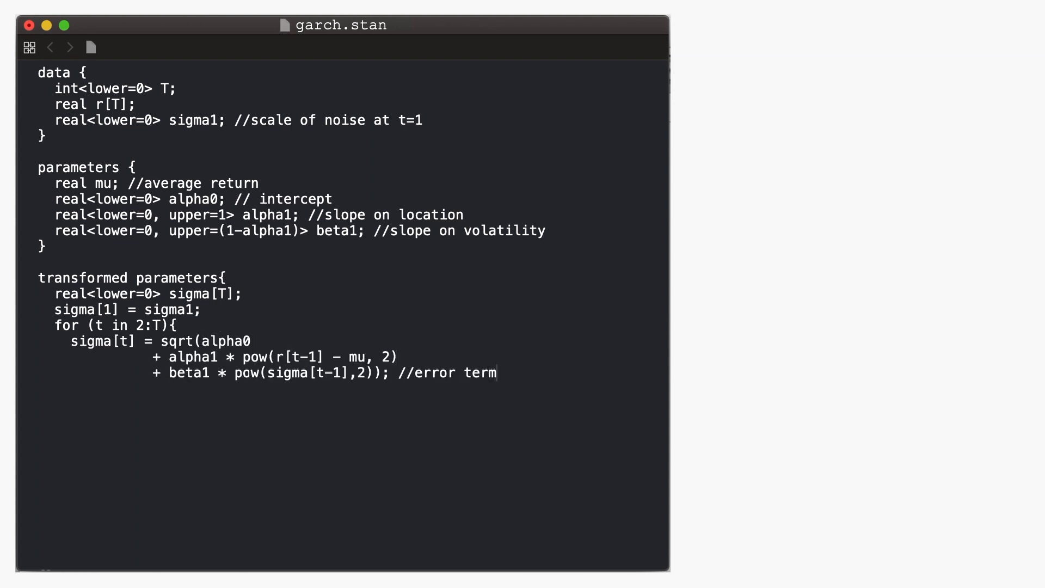
pyautogui.write('}')
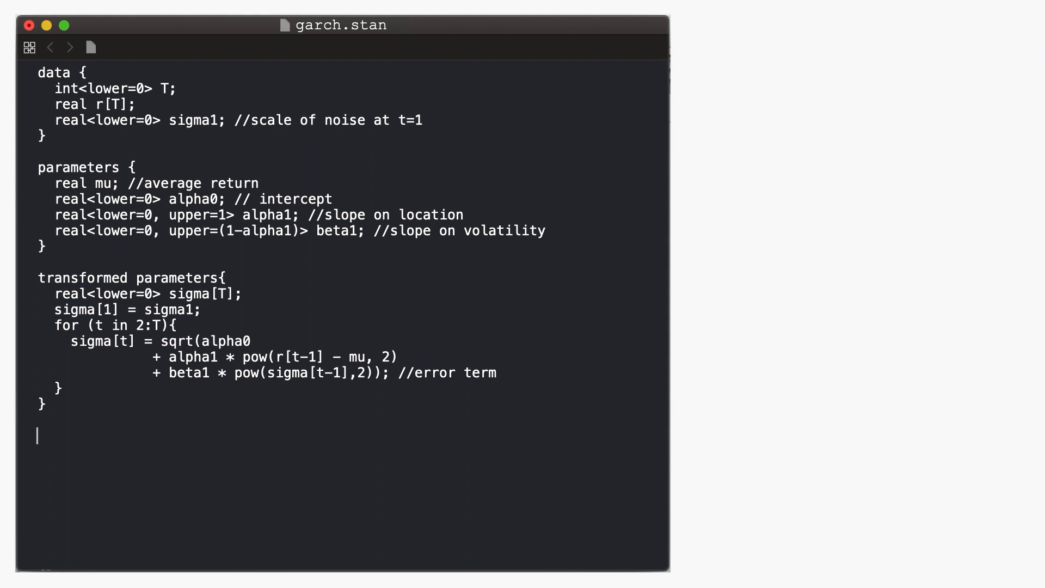
pyautogui.write('model {')
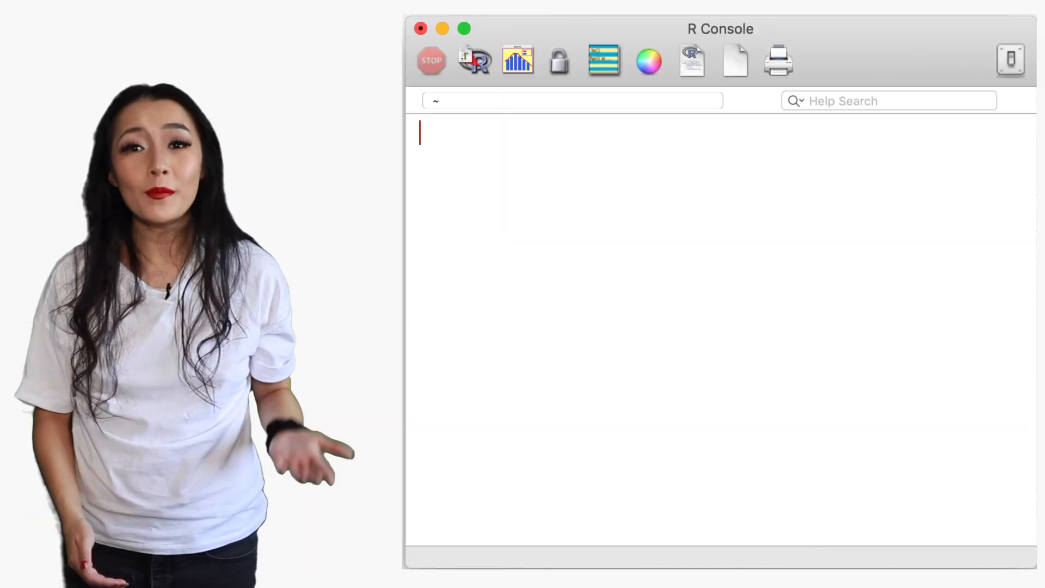
# Fit garch.stan with r = pc_dif, sigma1 = 0.1, then draw red negative volatility line.
pyautogui.write('data = list(T = length(pc_dif), r = pc_dif, sigma1 = 0.1)')
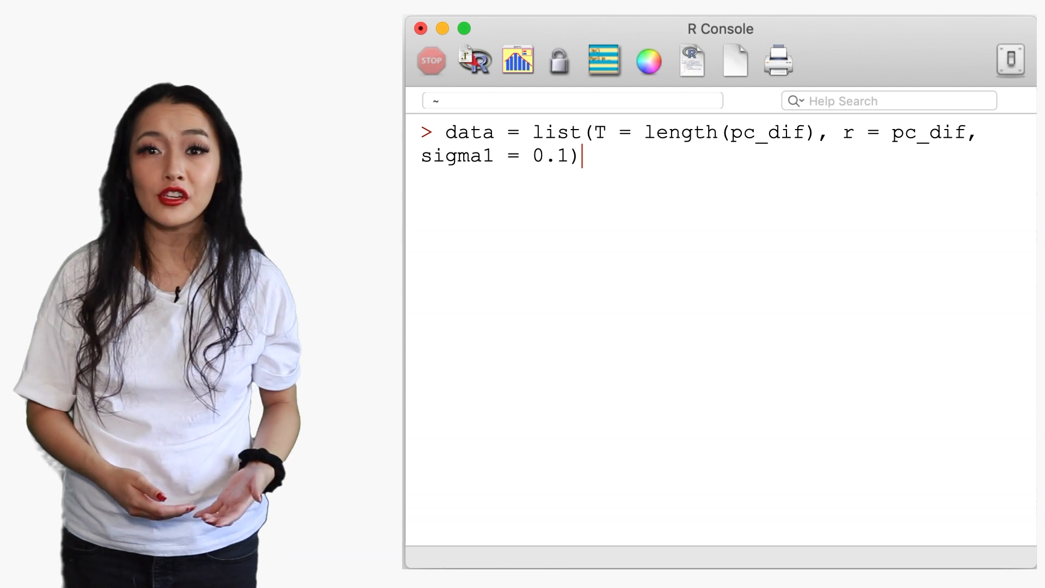
pyautogui.write("fit = stan(file='garch.stan', data=data)")
pyautogui.write('params = extract(fit')
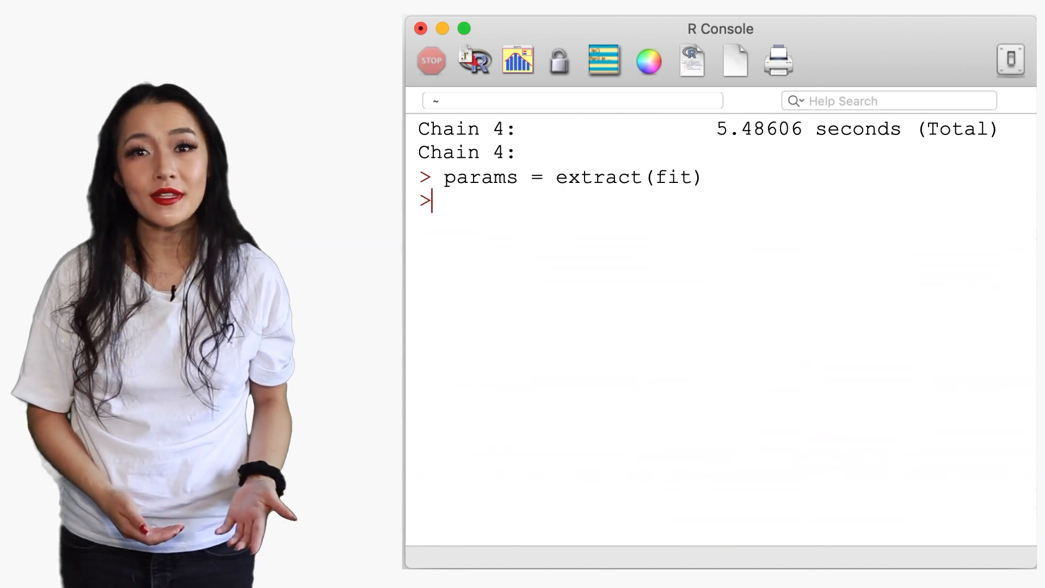
pyautogui.write('mu = mean(params$mu)')
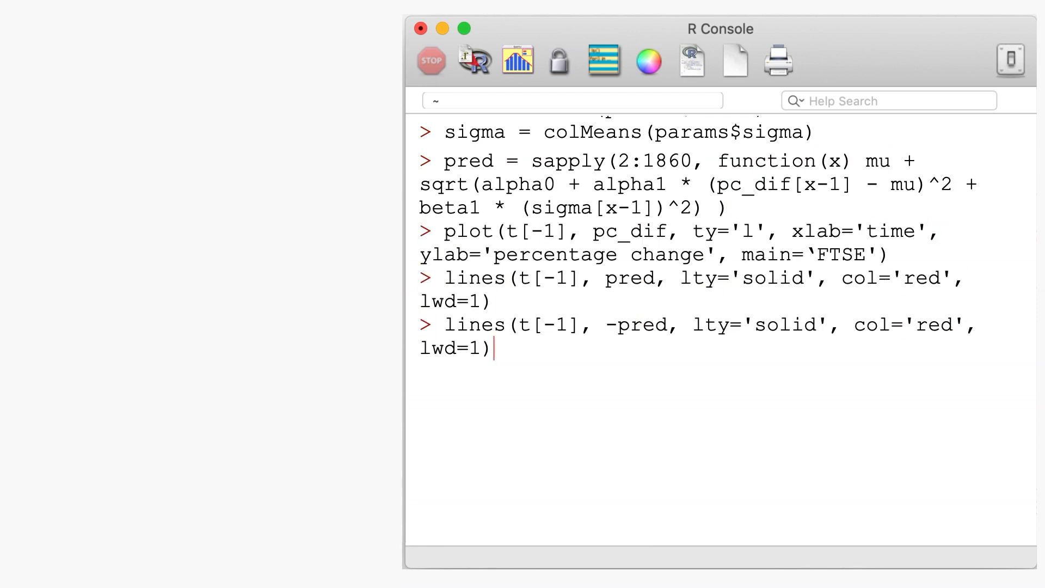
pyautogui.press('enter')
pyautogui.write('yCI = sapply(2:1860, function(x) quantile(params$mu + sqrt(params$alpha0 + params$alpha1 * (pc_dif[x-1] -')
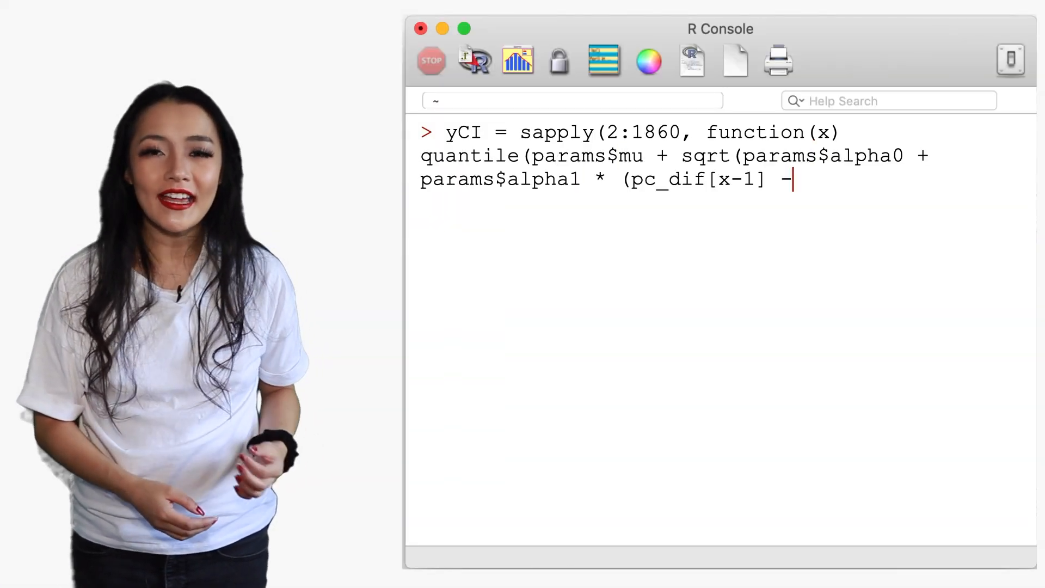
# Compute yCI as 5% and 95% predicted-volatility quantiles and shade the band as a translucent blue polygon.
pyautogui.write('params$mu)^2 + params$beta1 * (params$sig')
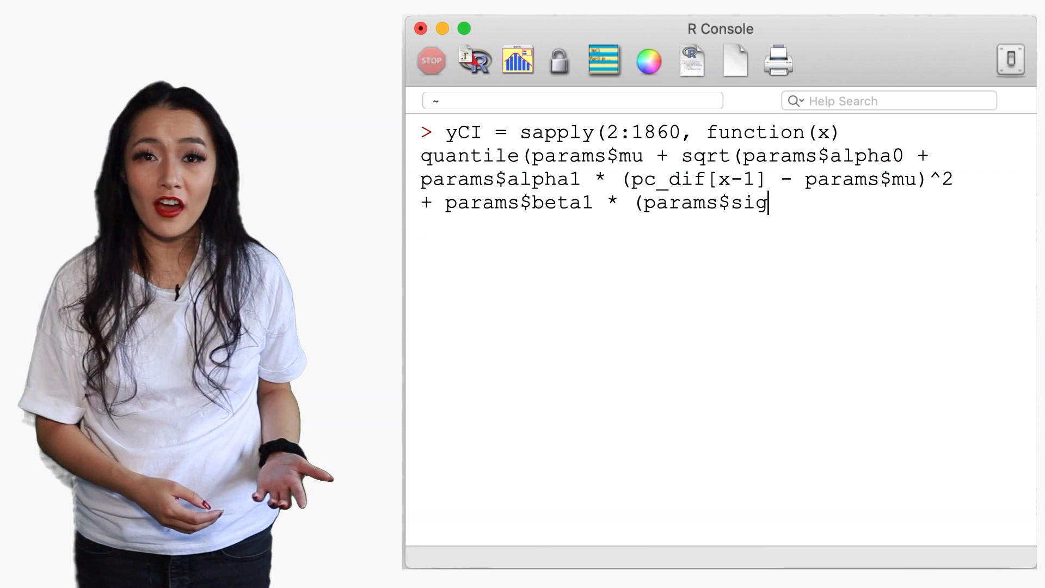
pyautogui.write('ma[,x-1])^2) , probs=c(0.05,0.95) ))')
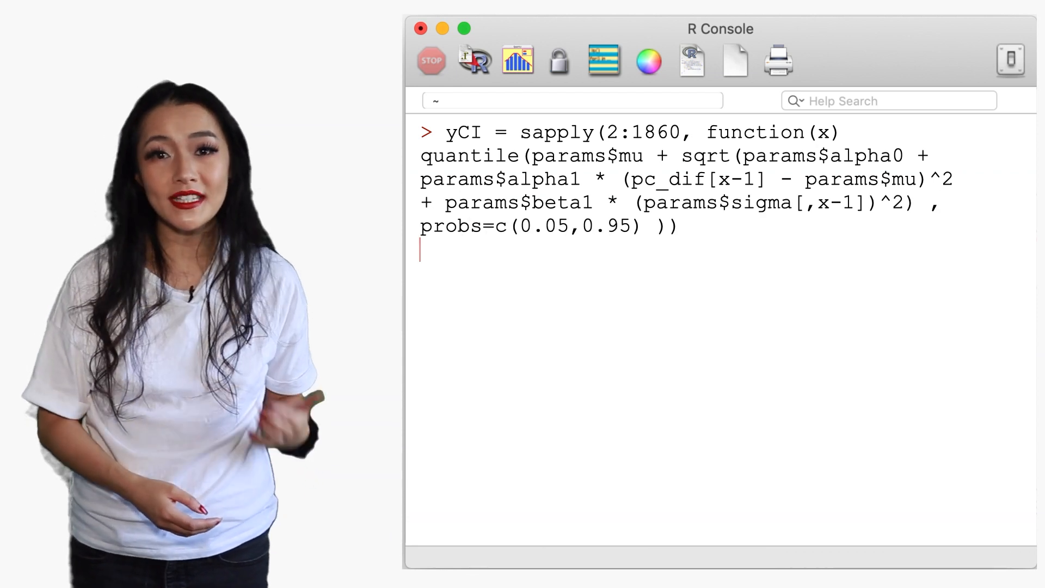
pyautogui.write('polygon(x=c(t[2:1860], rev(t[2:1860]), t[2]), y=c(yCI[1,], rev(yCI[2,]),yCI[1,1]), col=rgb(0,0,1,0.3), border = NA)')
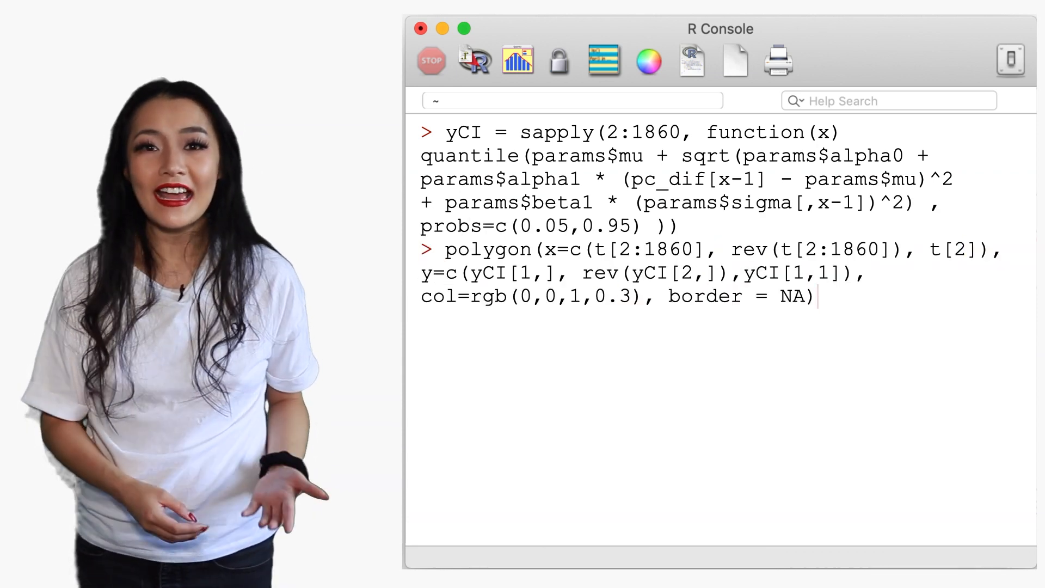